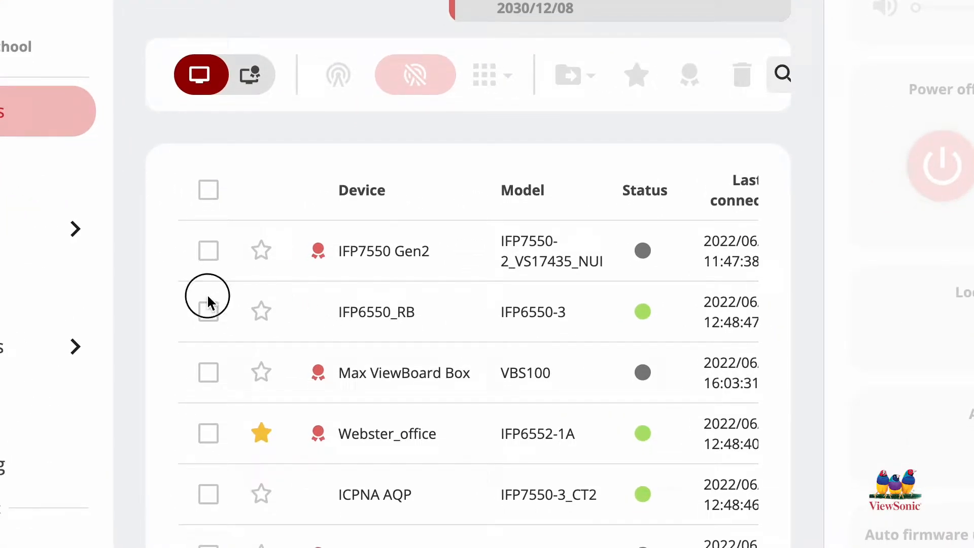
Step: Select the IFP6550_RB display so its Remote control panel appears
{"action": "left_click", "coordinate": [207, 310]}
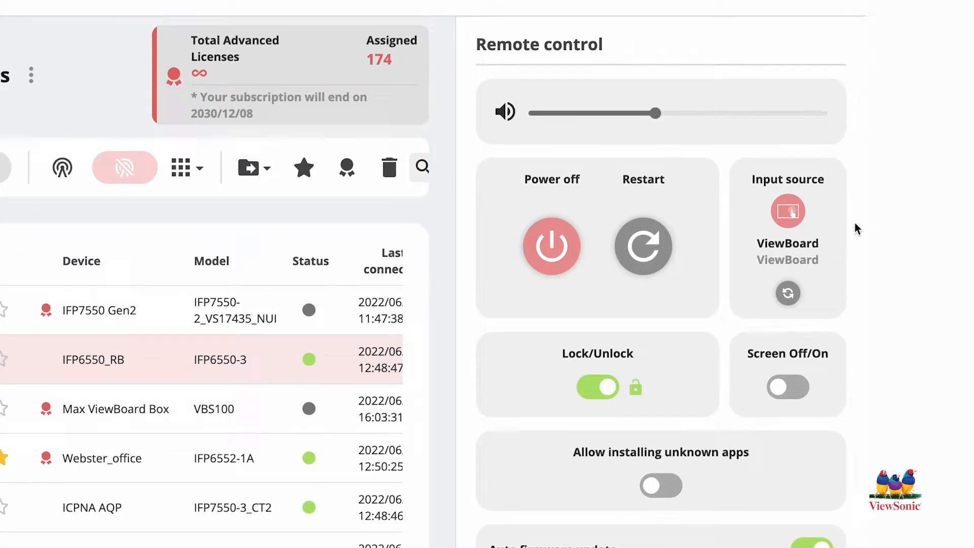
{"action": "mouse_move", "coordinate": [674, 295]}
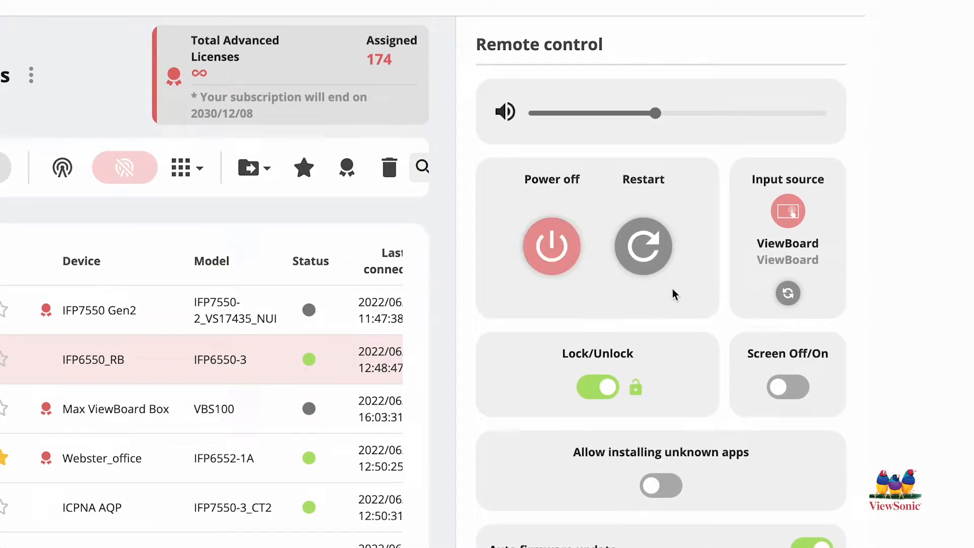
{"action": "mouse_move", "coordinate": [755, 313]}
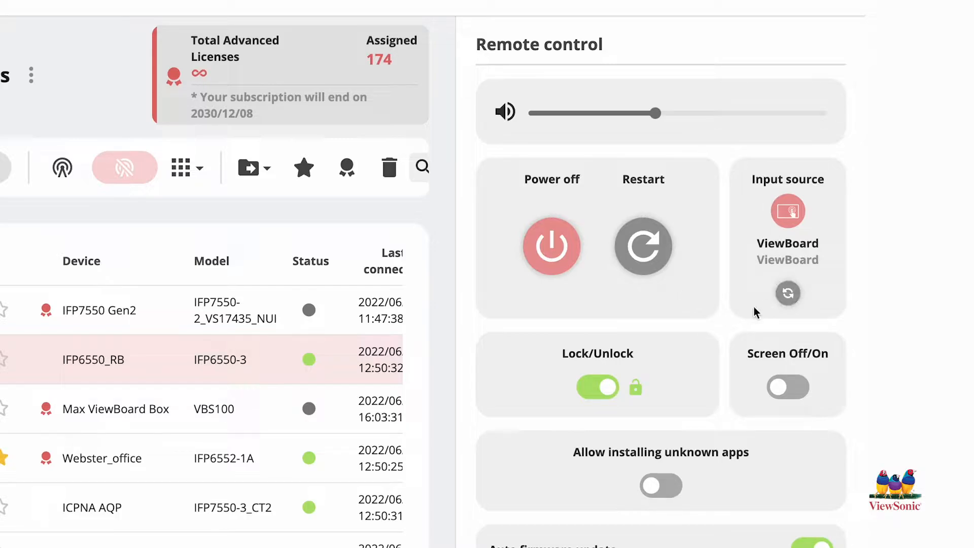
{"action": "scroll", "scroll_direction": "down", "scroll_amount": 3}
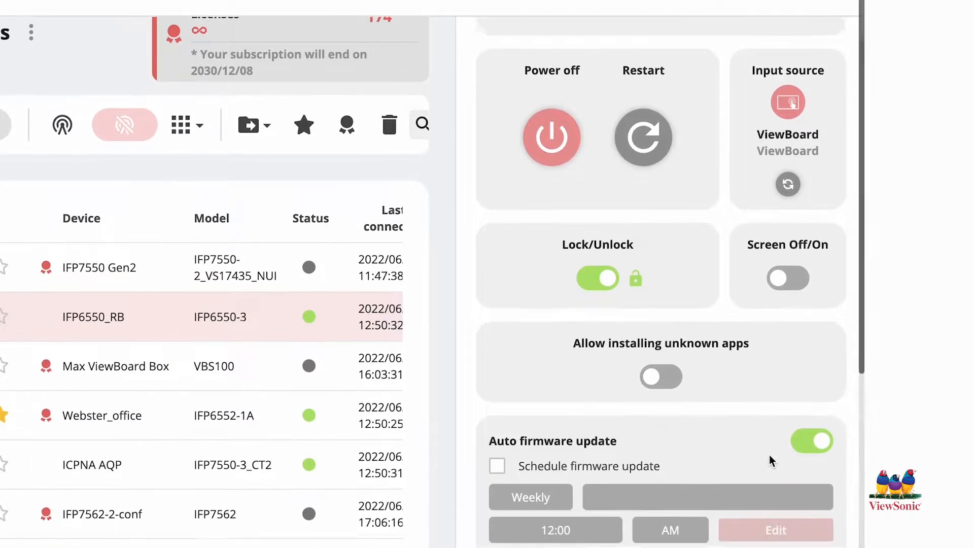
{"action": "scroll", "scroll_direction": "down", "scroll_amount": 3}
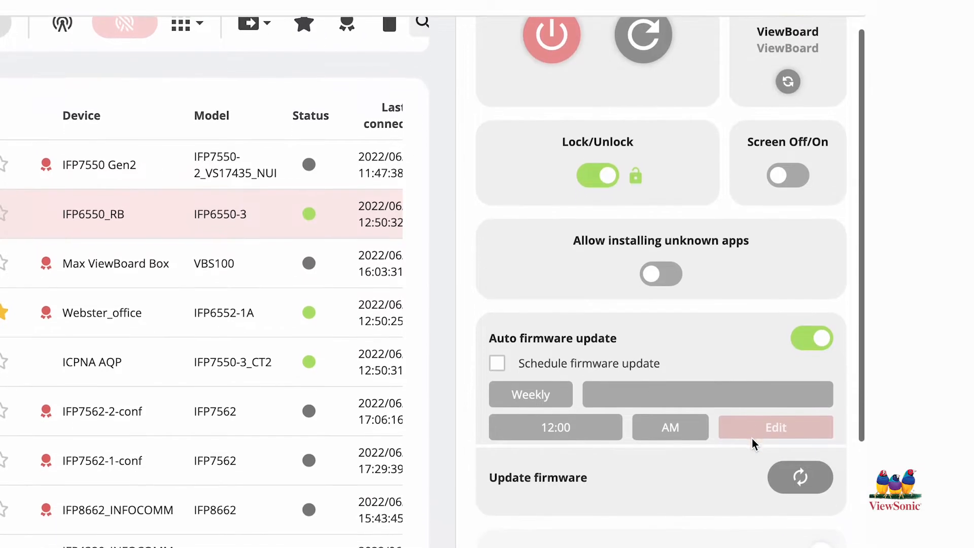
{"action": "scroll", "scroll_direction": "down", "scroll_amount": 3}
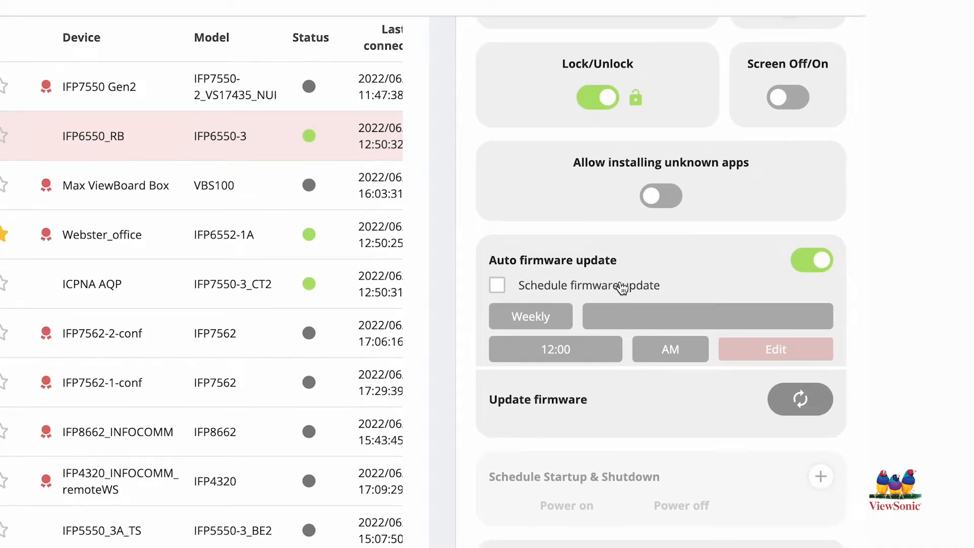
{"action": "scroll", "scroll_direction": "down", "scroll_amount": 3}
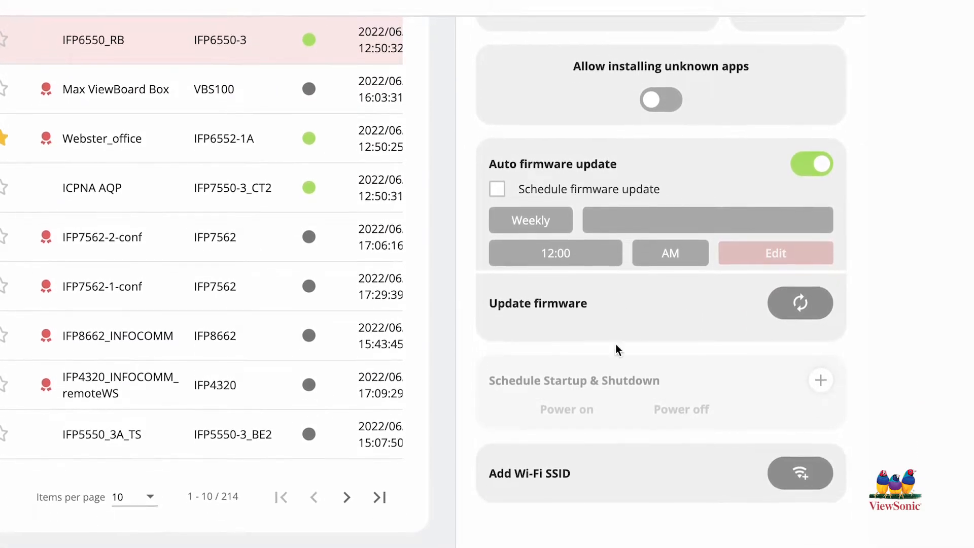
{"action": "mouse_move", "coordinate": [564, 477]}
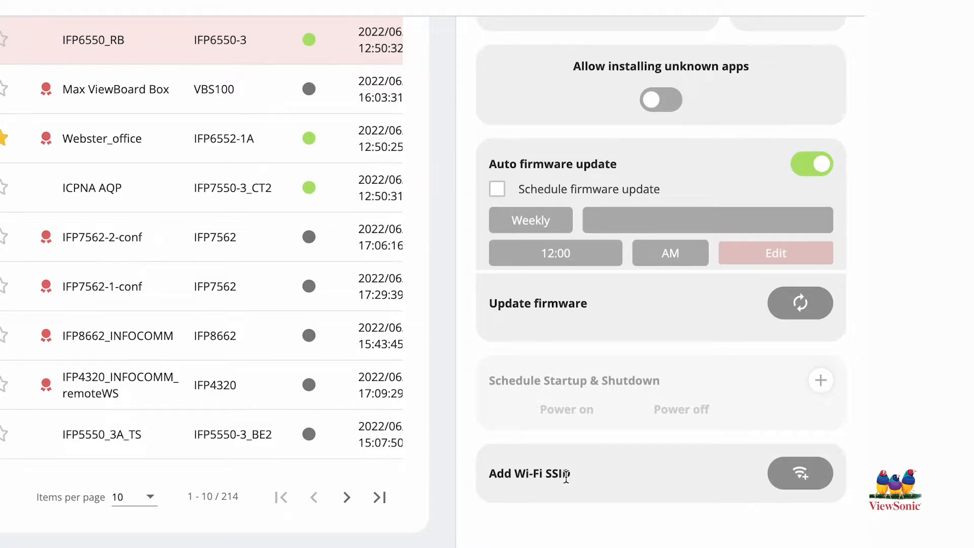
{"action": "mouse_move", "coordinate": [611, 484]}
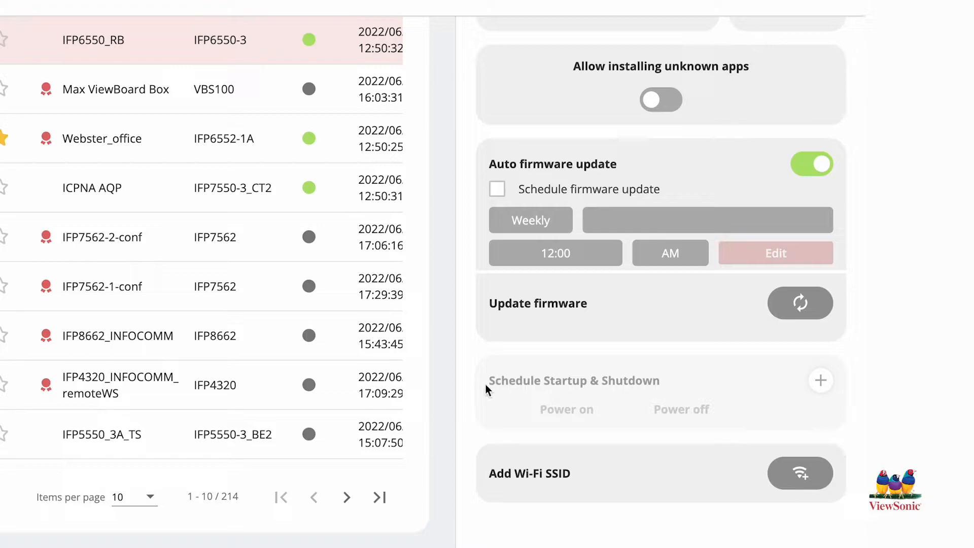
{"action": "mouse_move", "coordinate": [682, 387]}
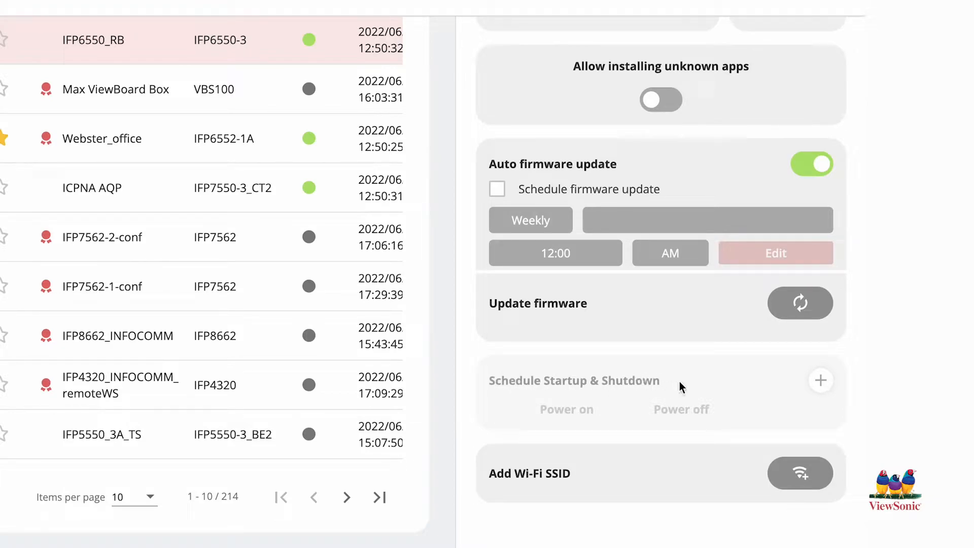
{"action": "mouse_move", "coordinate": [550, 383]}
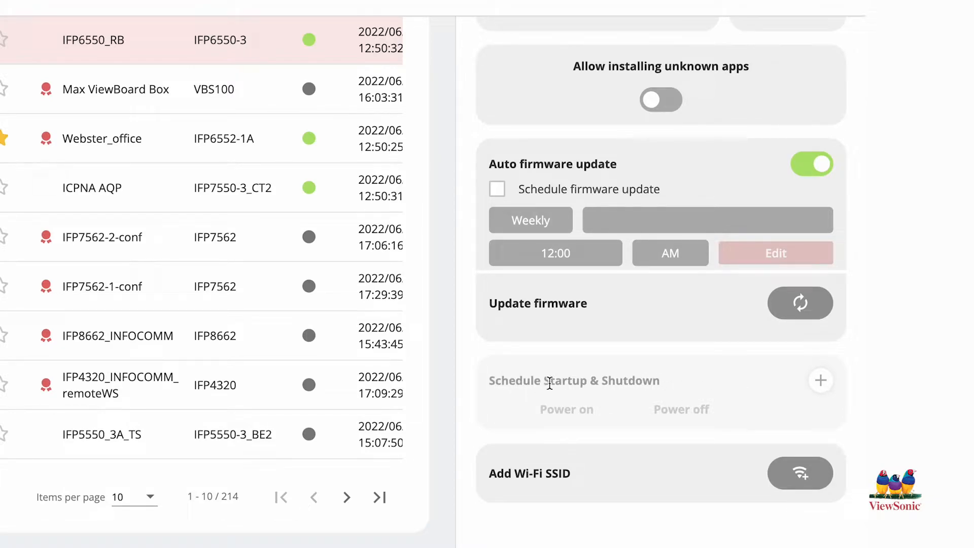
{"action": "mouse_move", "coordinate": [577, 381]}
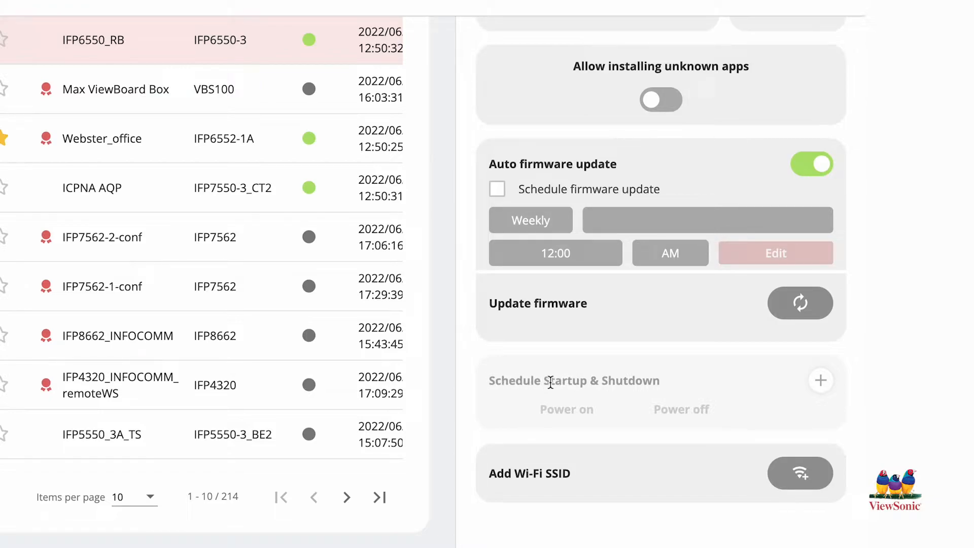
{"action": "mouse_move", "coordinate": [503, 398]}
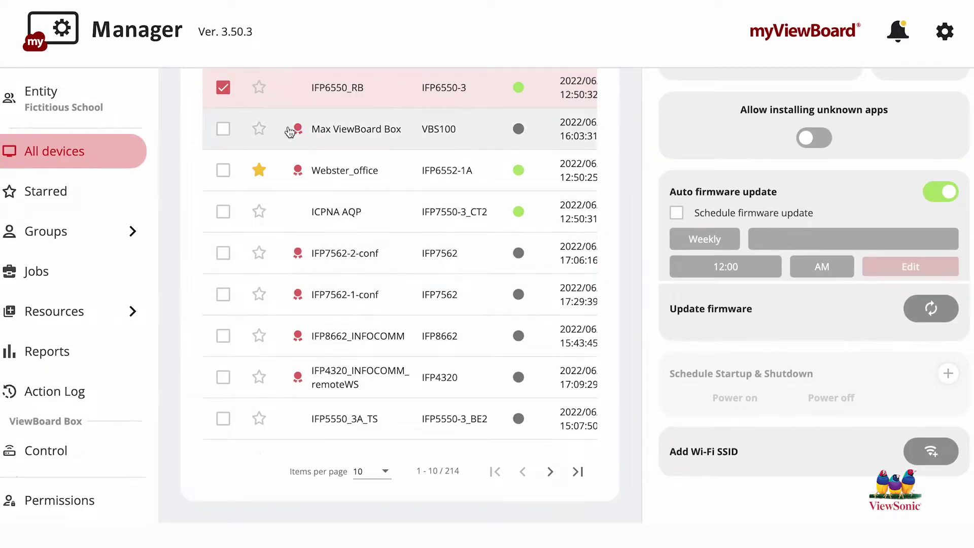
{"action": "mouse_move", "coordinate": [330, 100]}
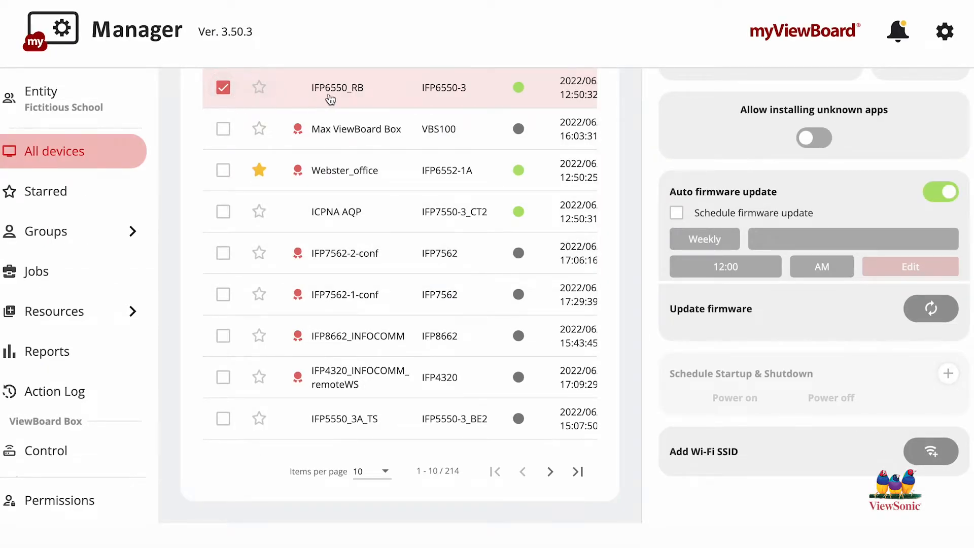
{"action": "mouse_move", "coordinate": [463, 98]}
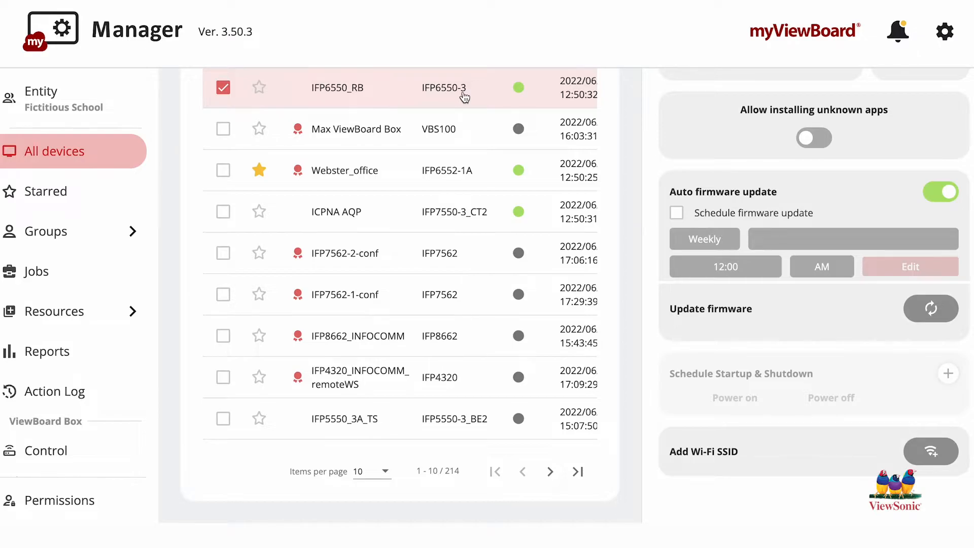
Step: Open the IFP6550_RB device's detail page from the All devices list
{"action": "scroll", "scroll_direction": "up", "scroll_amount": 3}
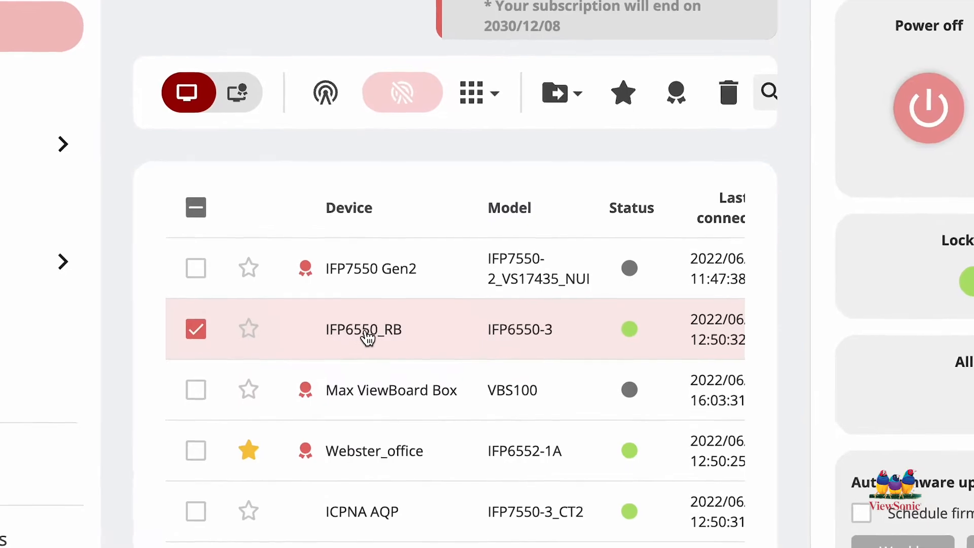
{"action": "left_click", "coordinate": [364, 328]}
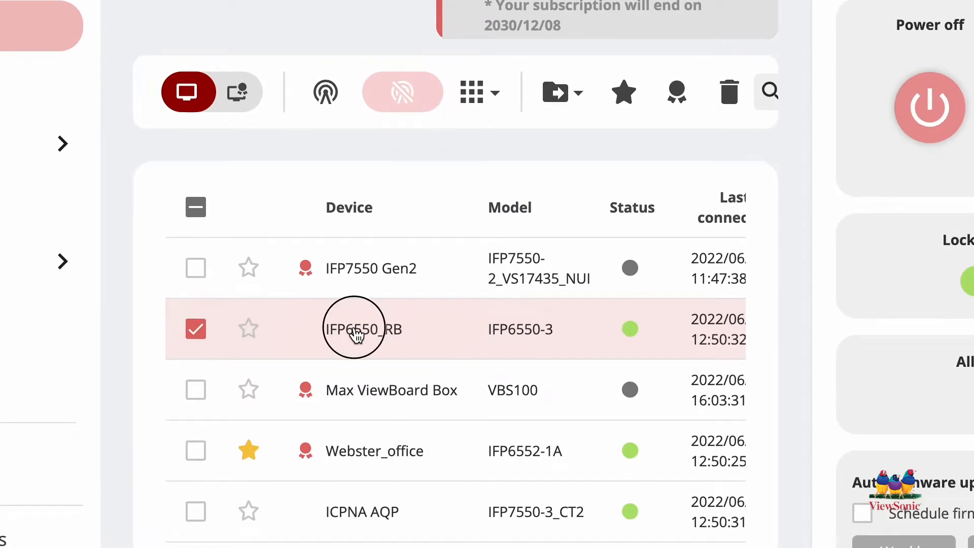
{"action": "left_click", "coordinate": [362, 329]}
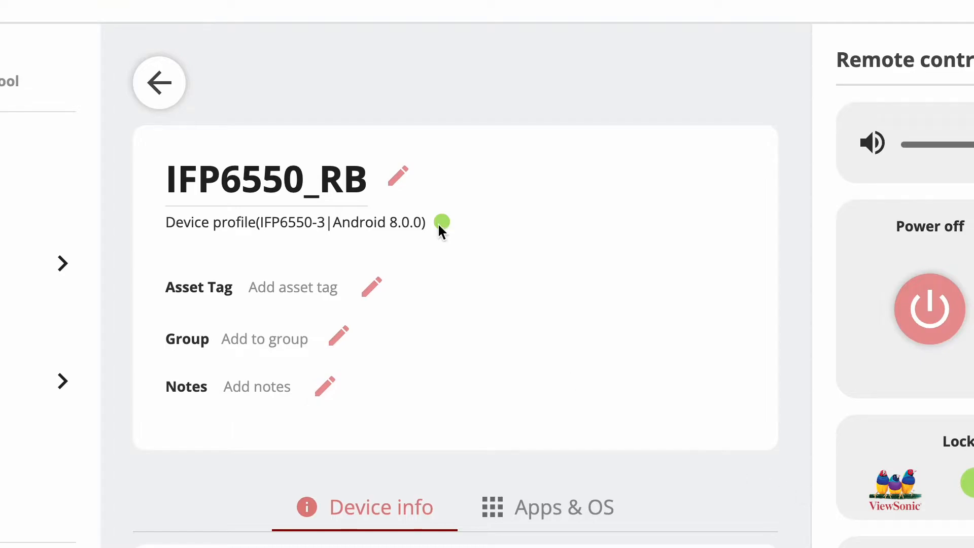
{"action": "mouse_move", "coordinate": [422, 297]}
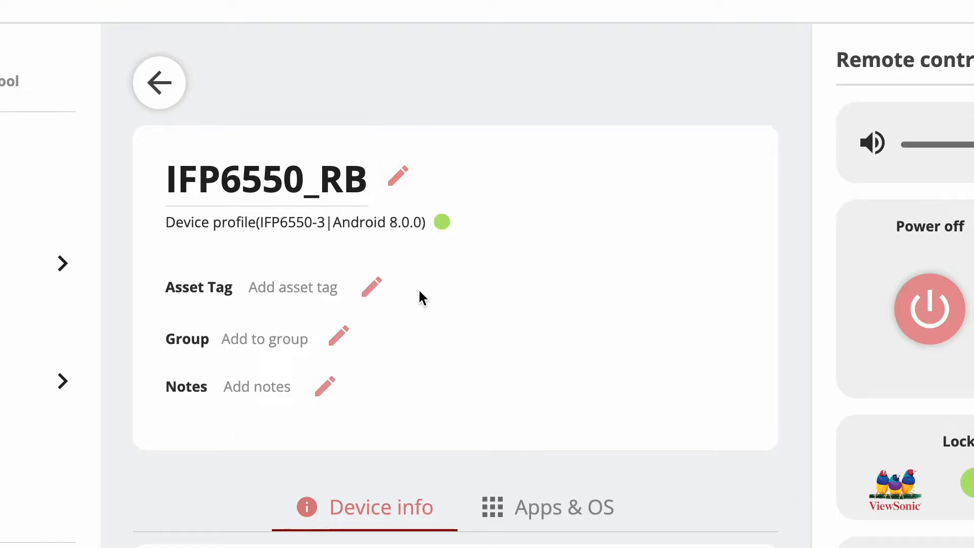
{"action": "mouse_move", "coordinate": [339, 337]}
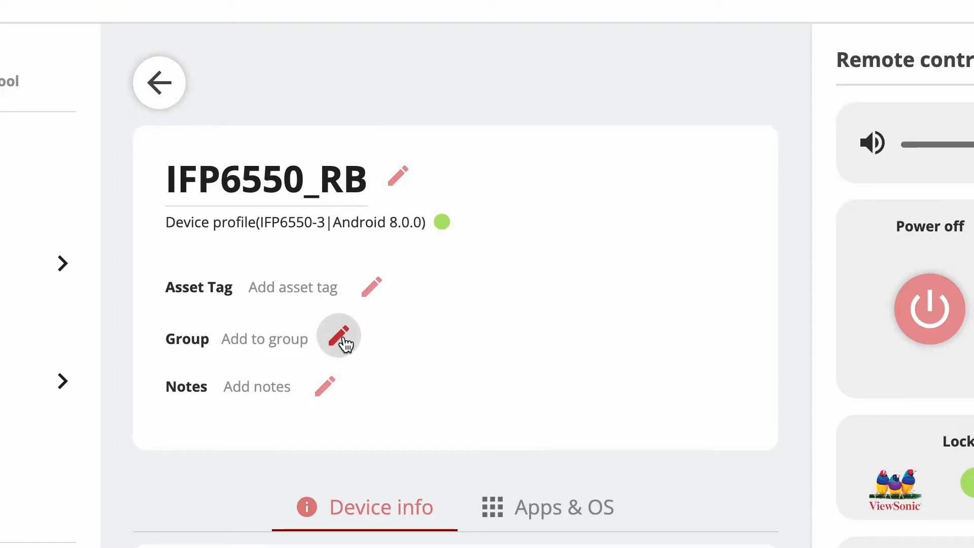
{"action": "mouse_move", "coordinate": [352, 446]}
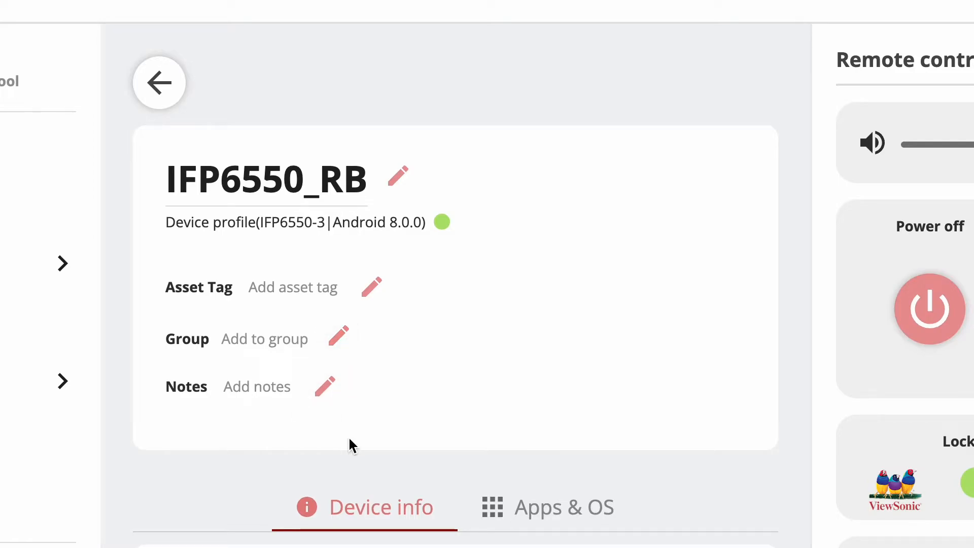
{"action": "scroll", "scroll_direction": "down", "scroll_amount": 3}
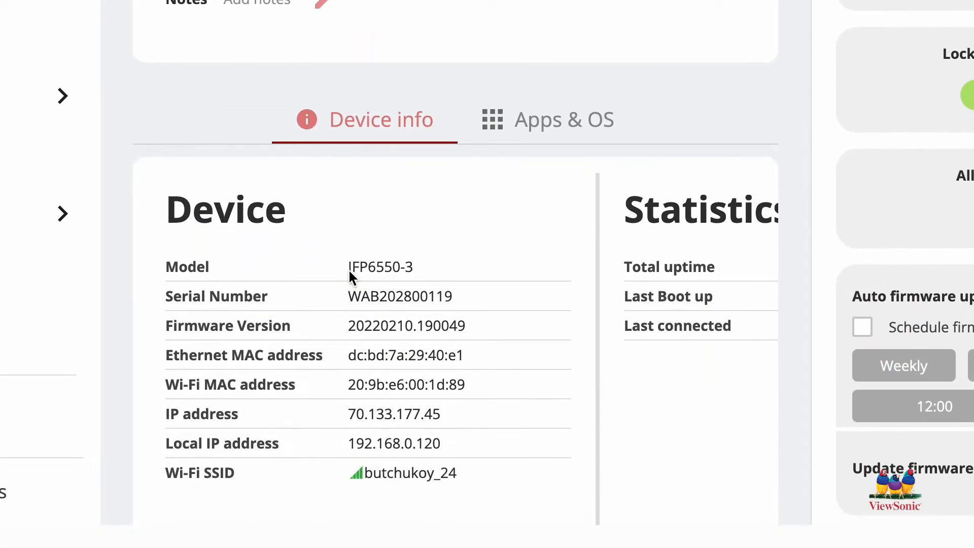
{"action": "scroll", "scroll_direction": "down", "scroll_amount": 3}
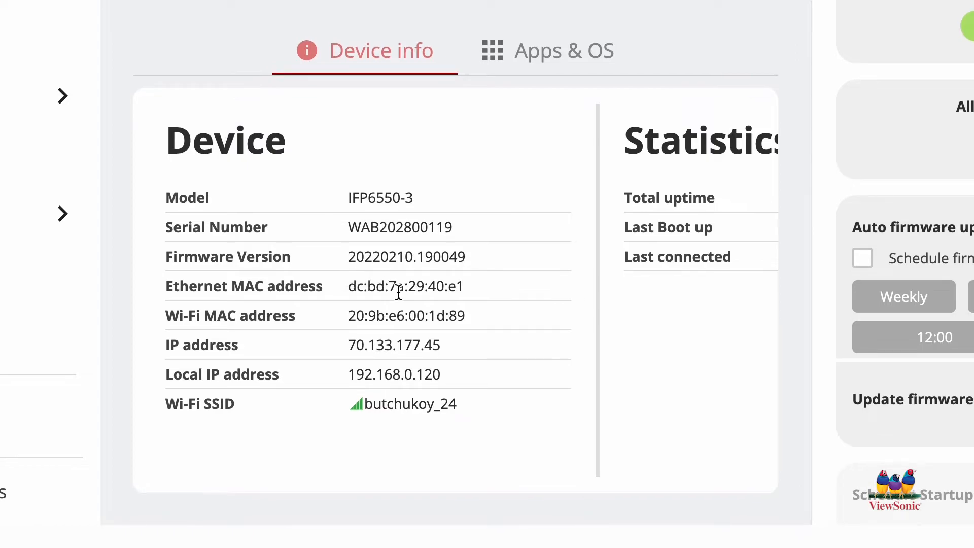
{"action": "mouse_move", "coordinate": [494, 370]}
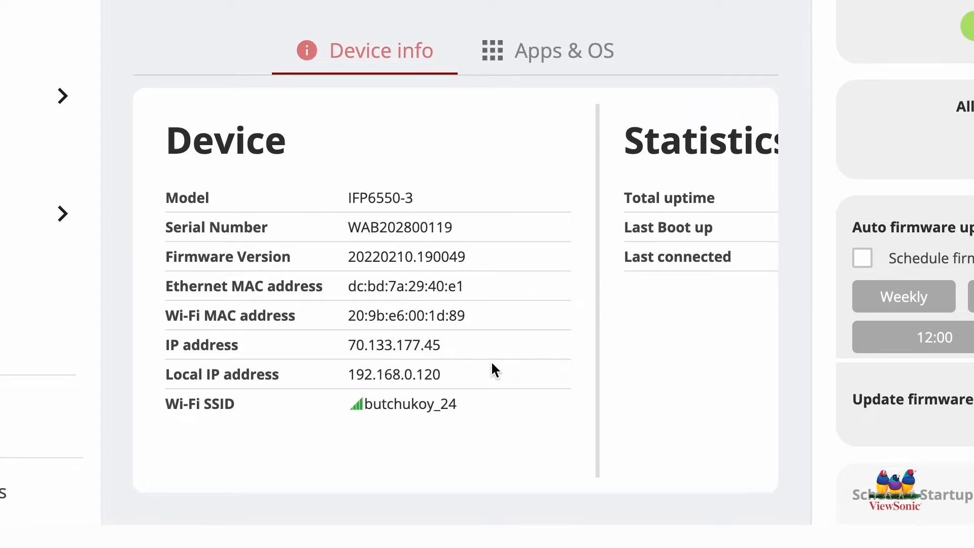
{"action": "mouse_move", "coordinate": [506, 360]}
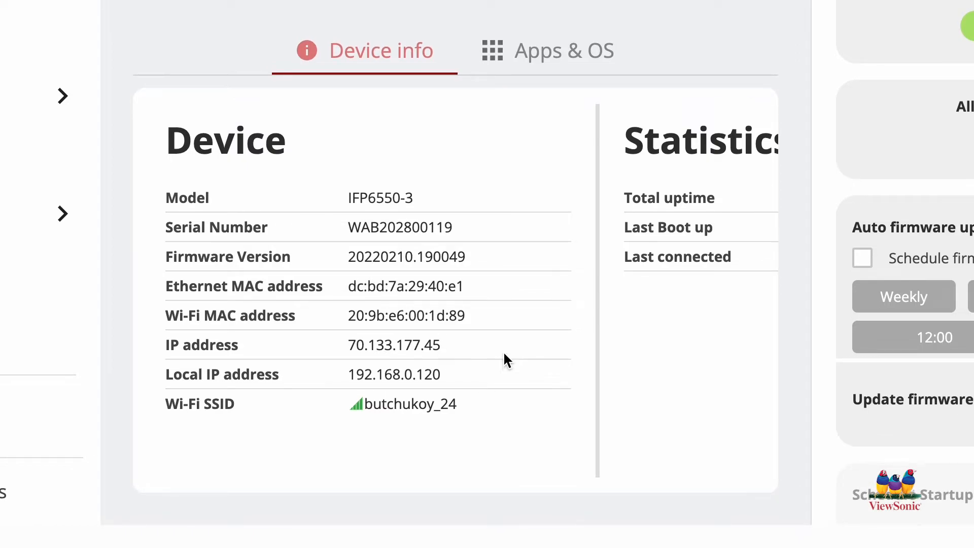
{"action": "scroll", "scroll_direction": "right", "scroll_amount": 3}
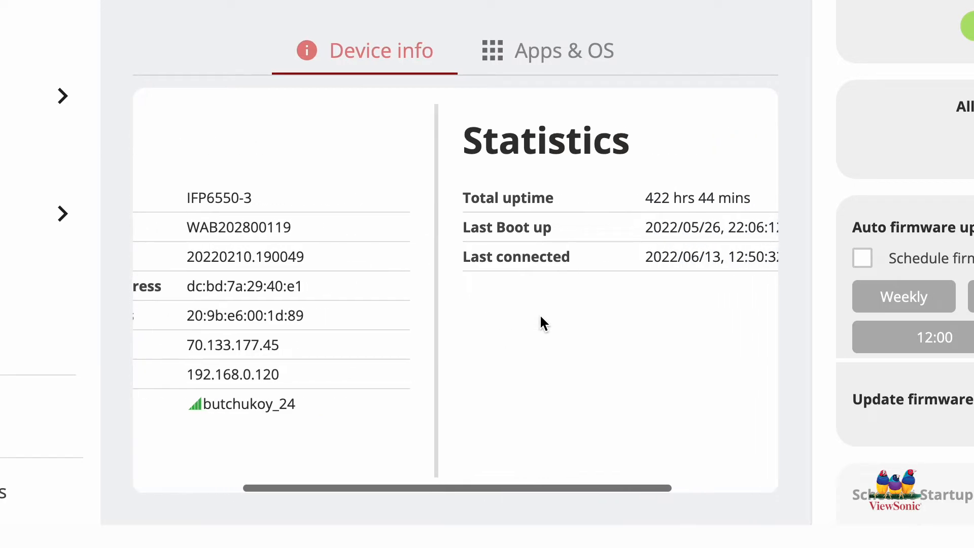
{"action": "scroll", "scroll_direction": "right", "scroll_amount": 3}
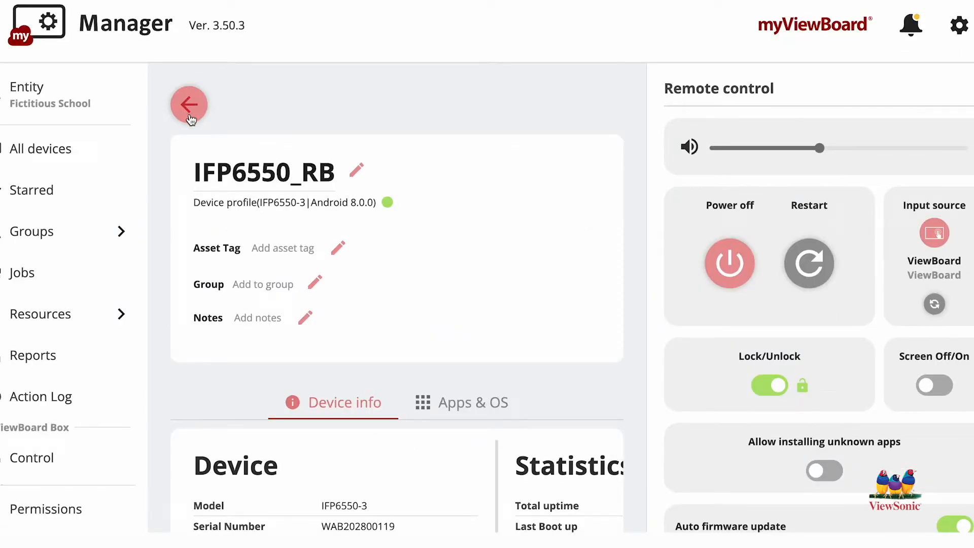
Step: Go back to the All devices list and review the device status table
{"action": "left_click", "coordinate": [189, 104]}
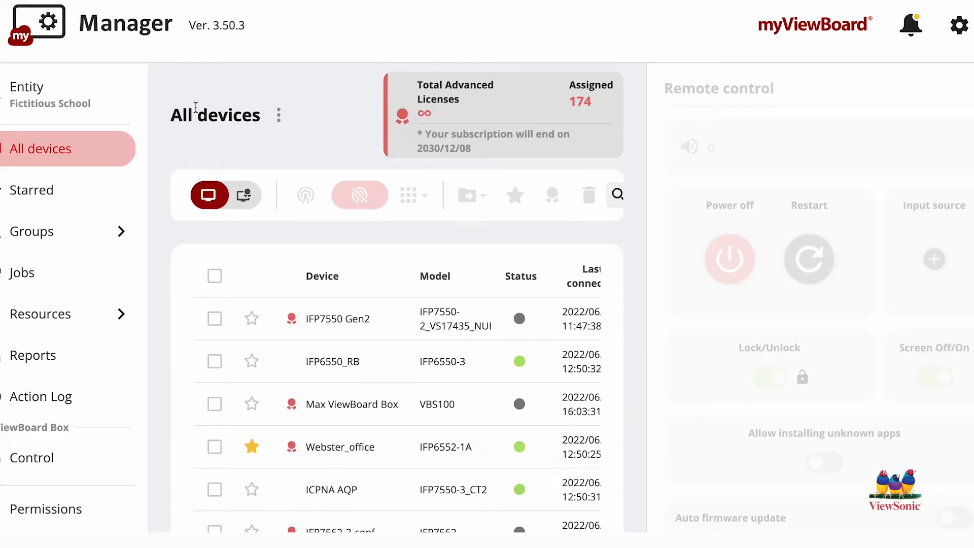
{"action": "scroll", "scroll_direction": "down", "scroll_amount": 3}
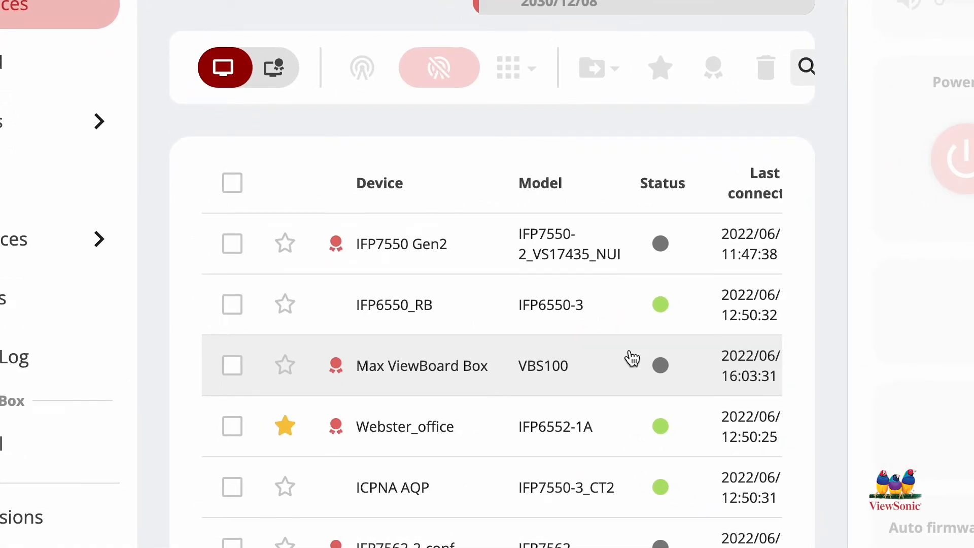
{"action": "left_click", "coordinate": [569, 184]}
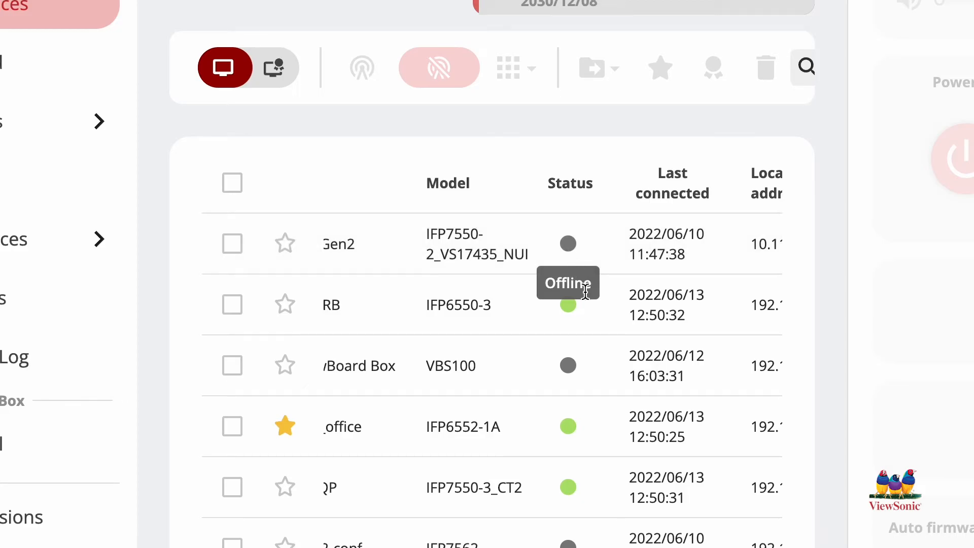
{"action": "mouse_move", "coordinate": [671, 342]}
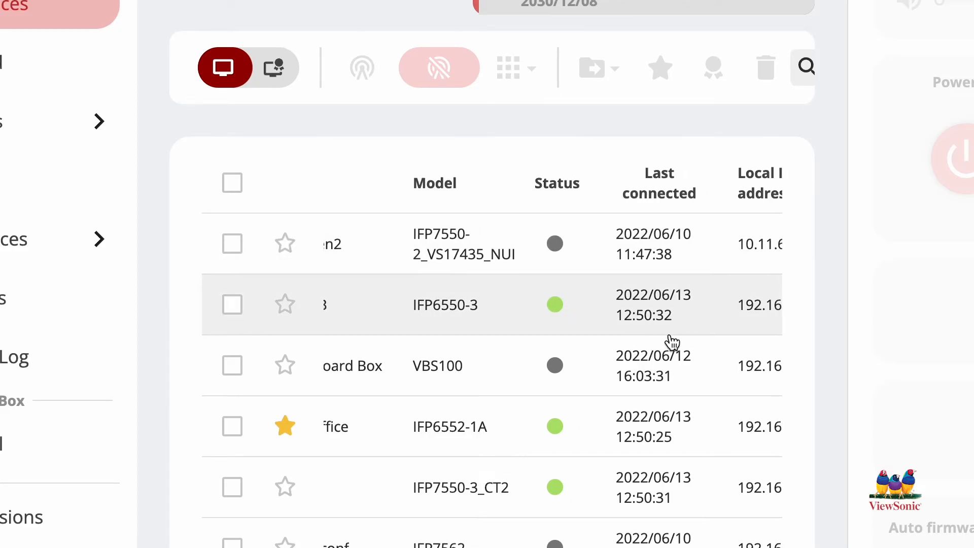